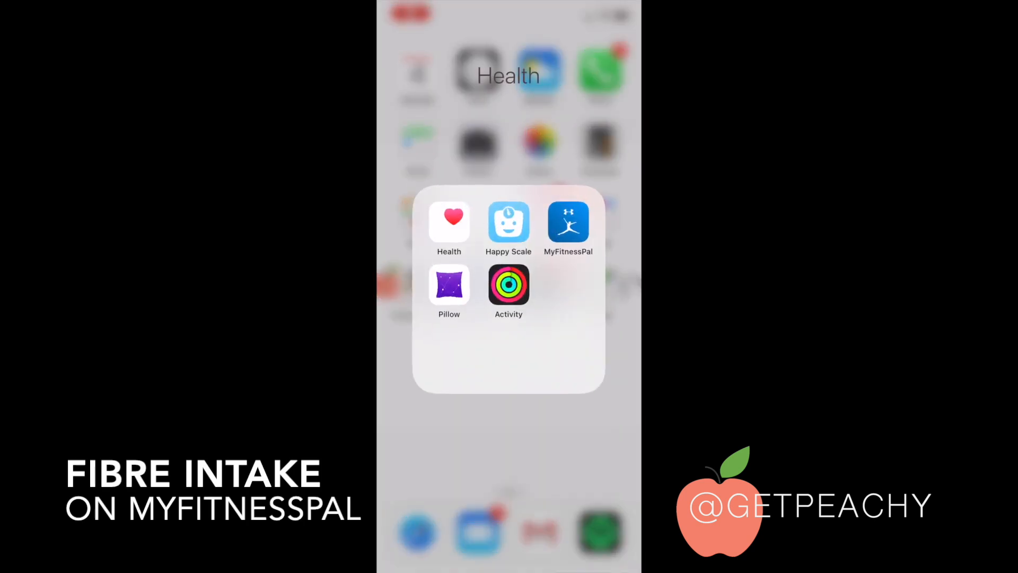
# - Launch MyFitnessPal and leave the fibre screen for the Wednesday, Oct 30 food diary
pyautogui.click(567, 222)
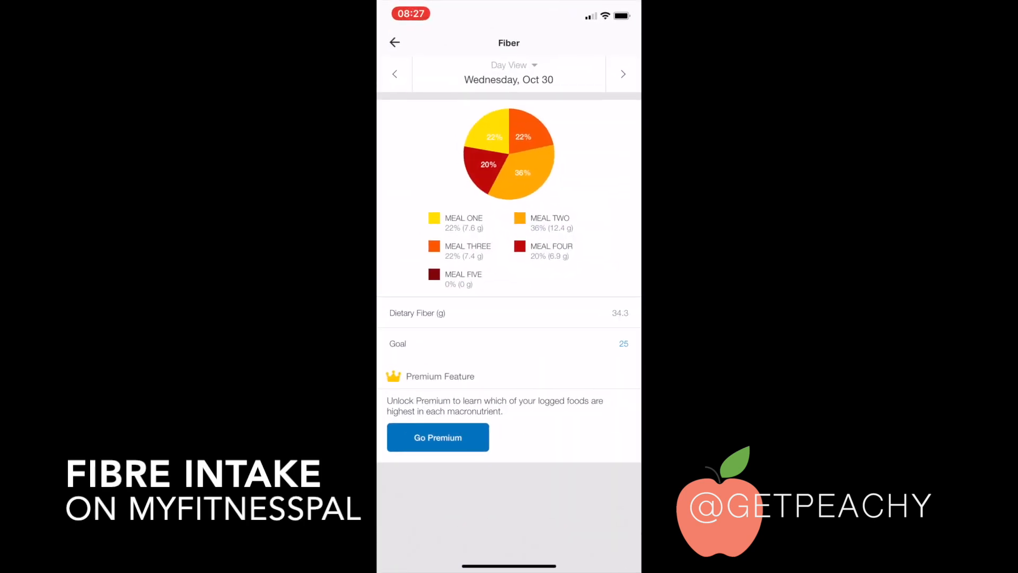
pyautogui.click(394, 42)
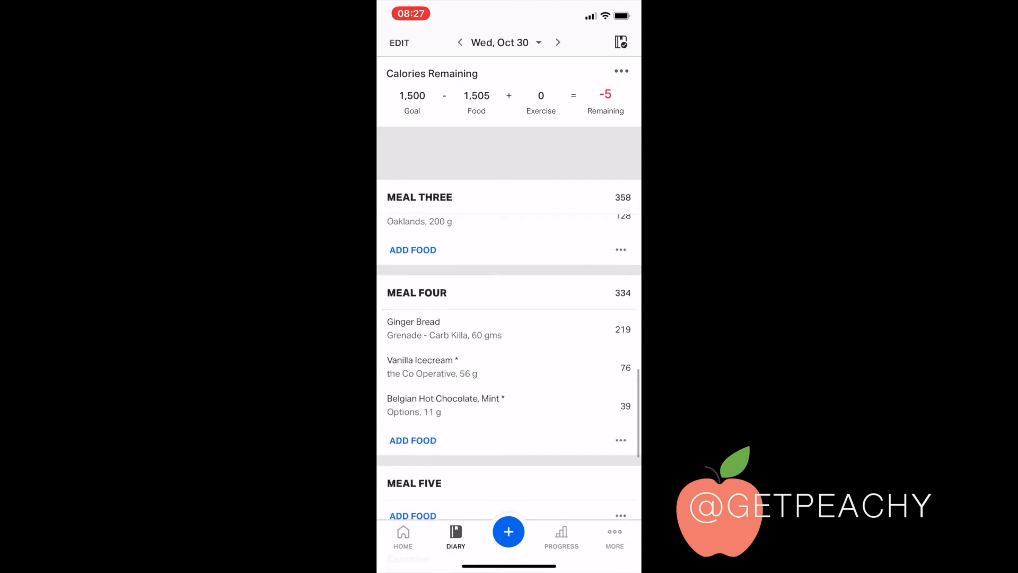
# - Open the Oct 30 nutrition summary, glance at Macros, then return to Nutrients
pyautogui.scroll(3)
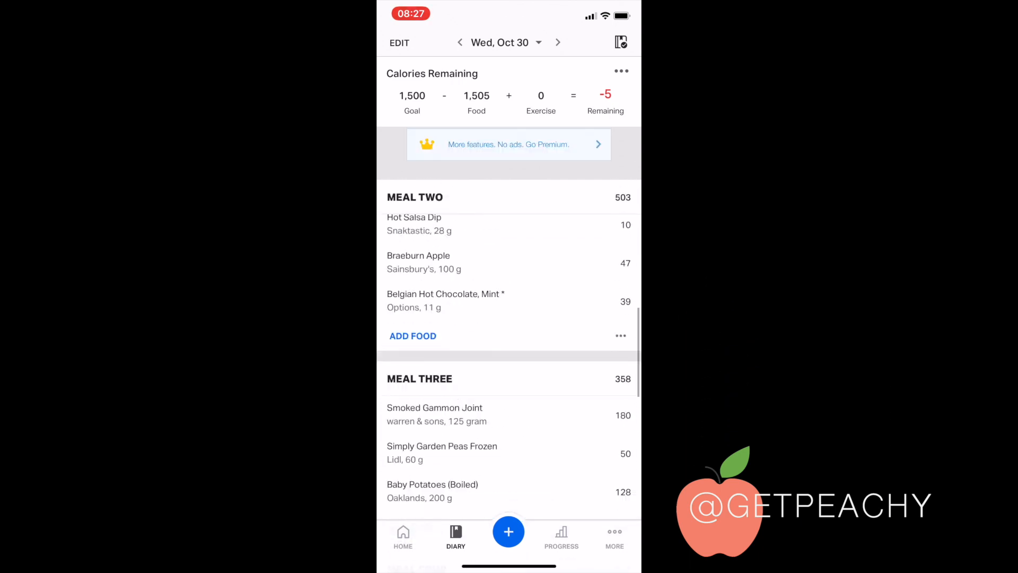
pyautogui.scroll(-3)
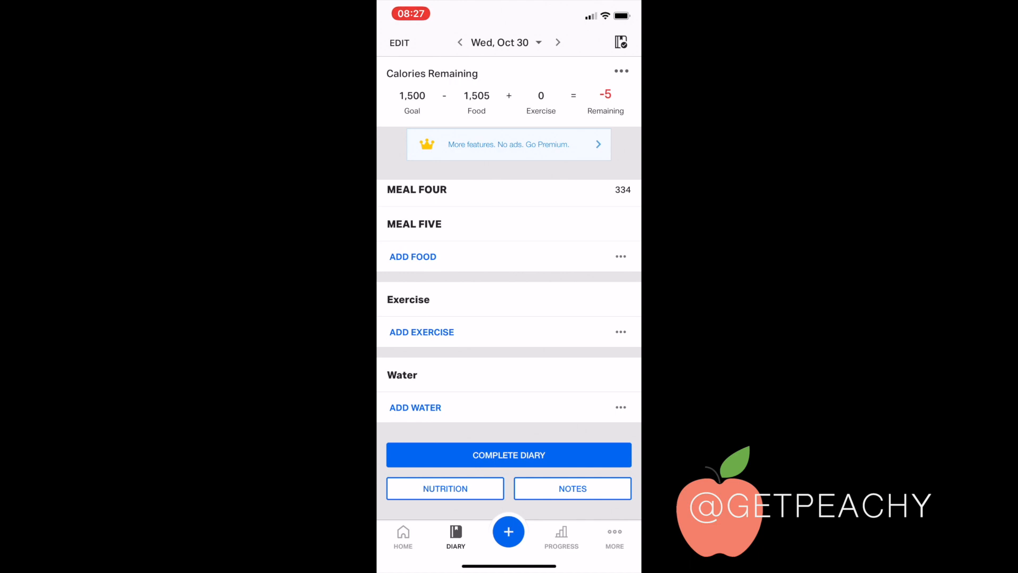
pyautogui.click(444, 488)
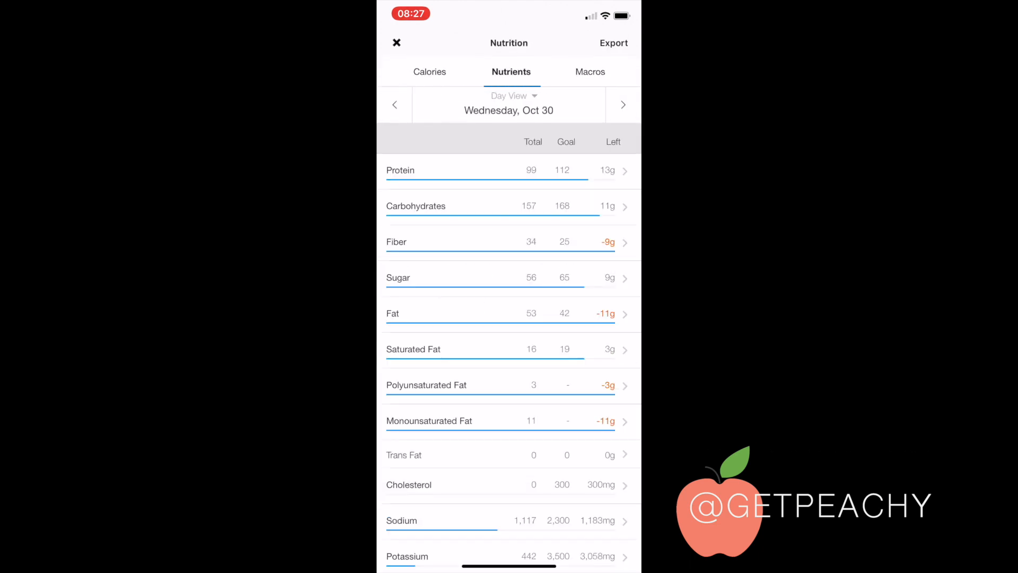
pyautogui.click(589, 72)
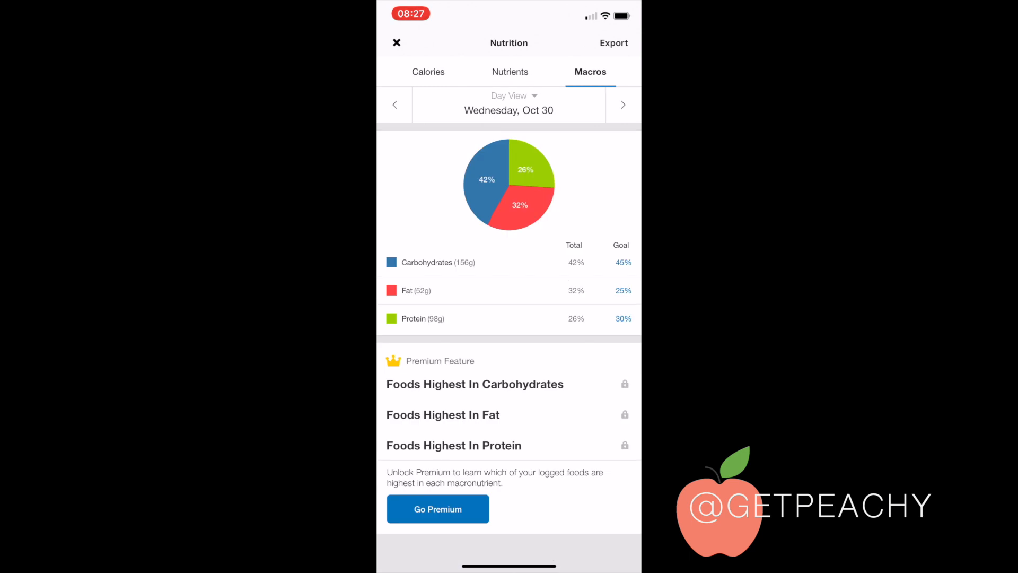
pyautogui.click(509, 72)
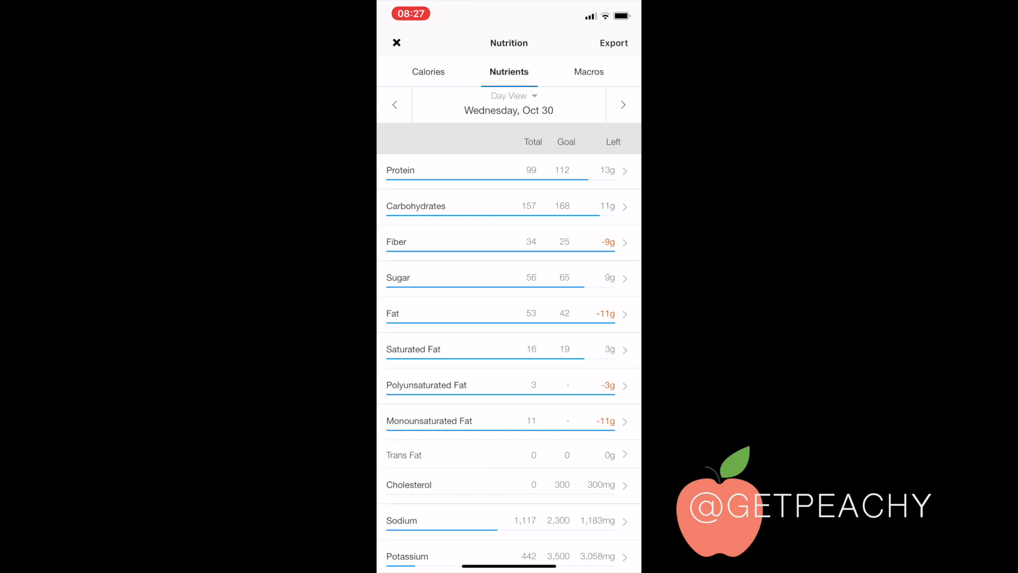
# - Open the Fiber row to see 34.3 g split by meal, Meal Two largest
pyautogui.click(506, 242)
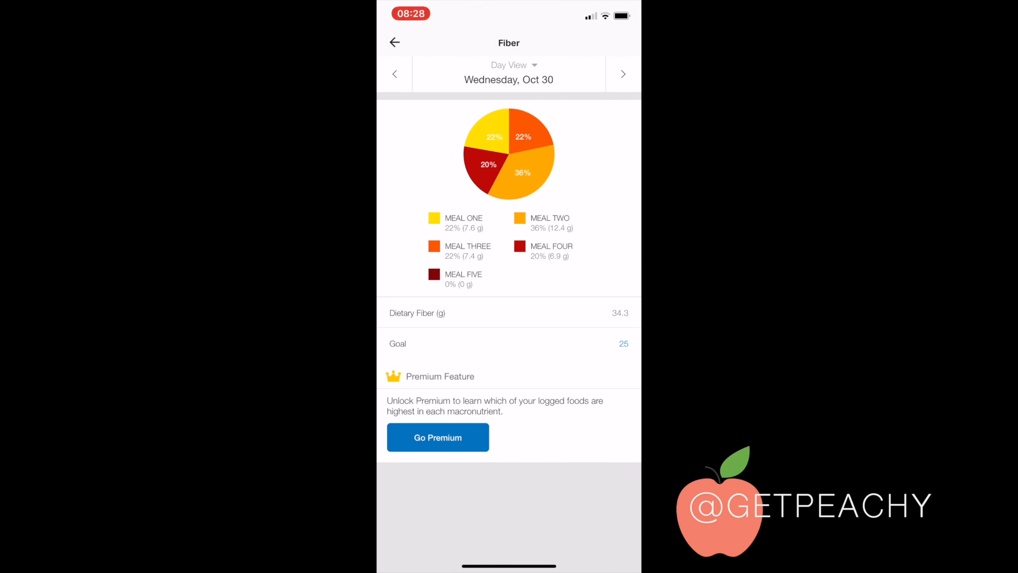
# - Inspect Sonnenblumen Vollkornbrot's 5.2 g fibre under Meal Two, then return to the diary
pyautogui.click(394, 42)
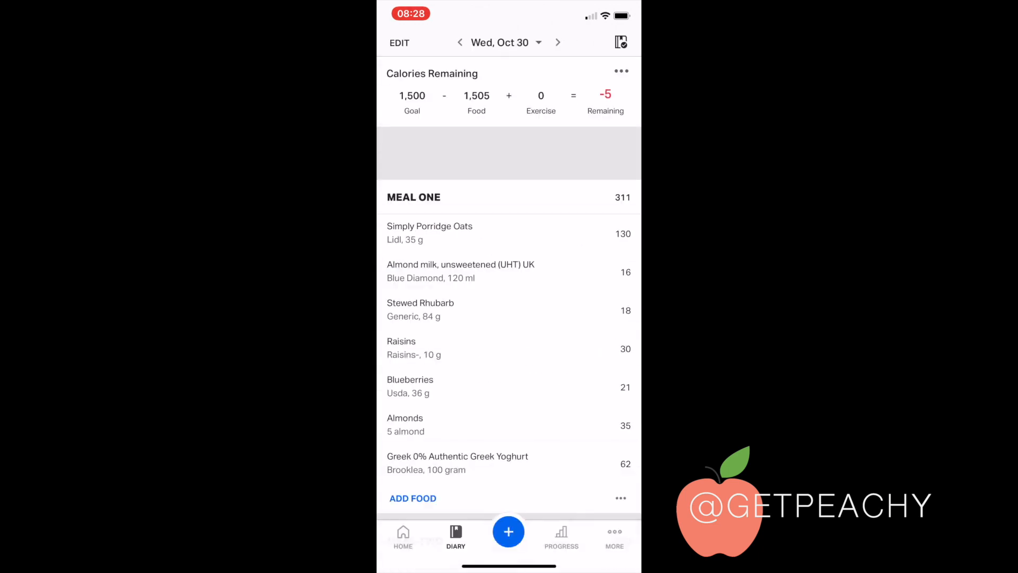
pyautogui.scroll(-3)
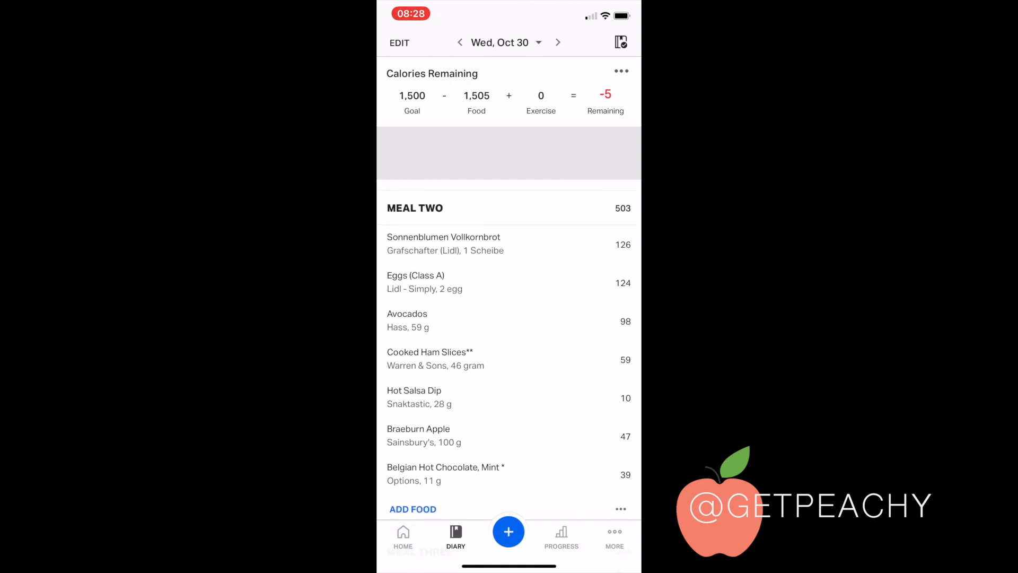
pyautogui.click(443, 244)
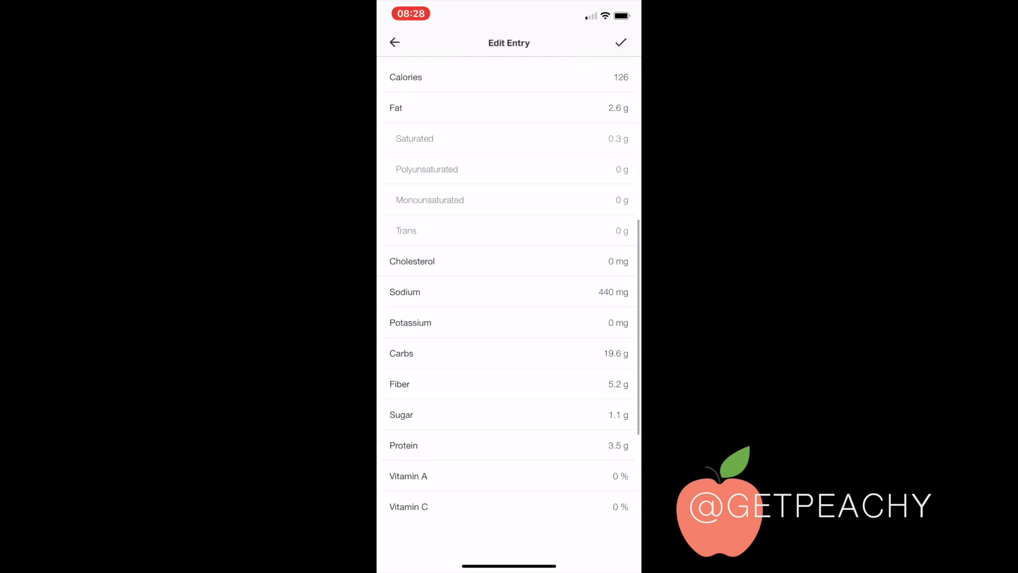
pyautogui.scroll(-3)
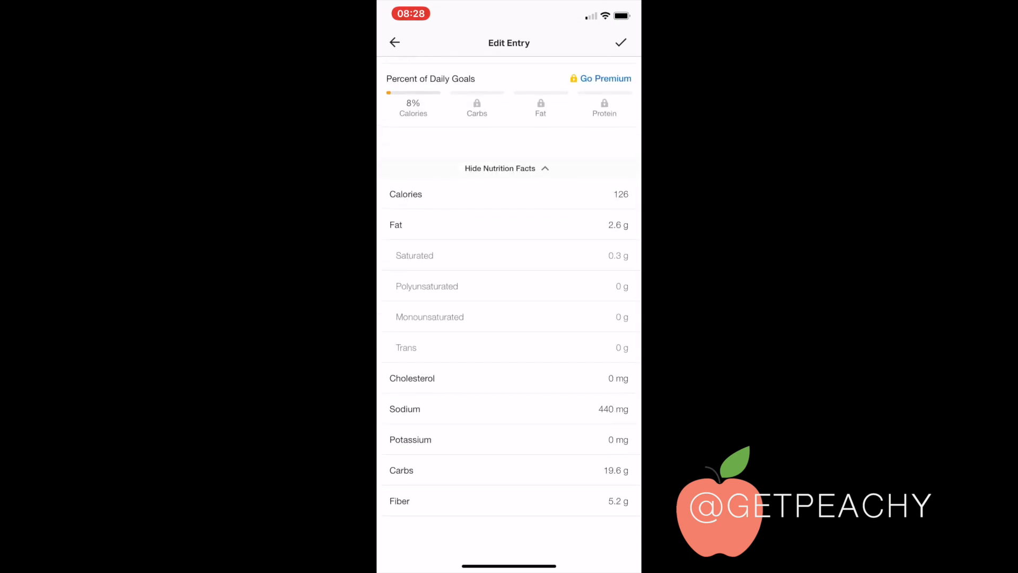
pyautogui.click(394, 42)
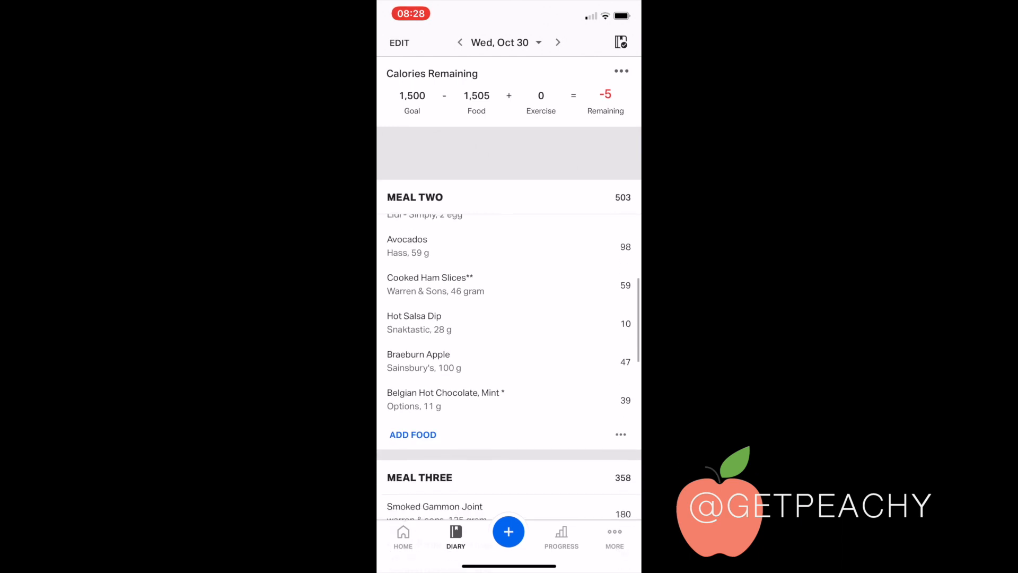
pyautogui.click(419, 361)
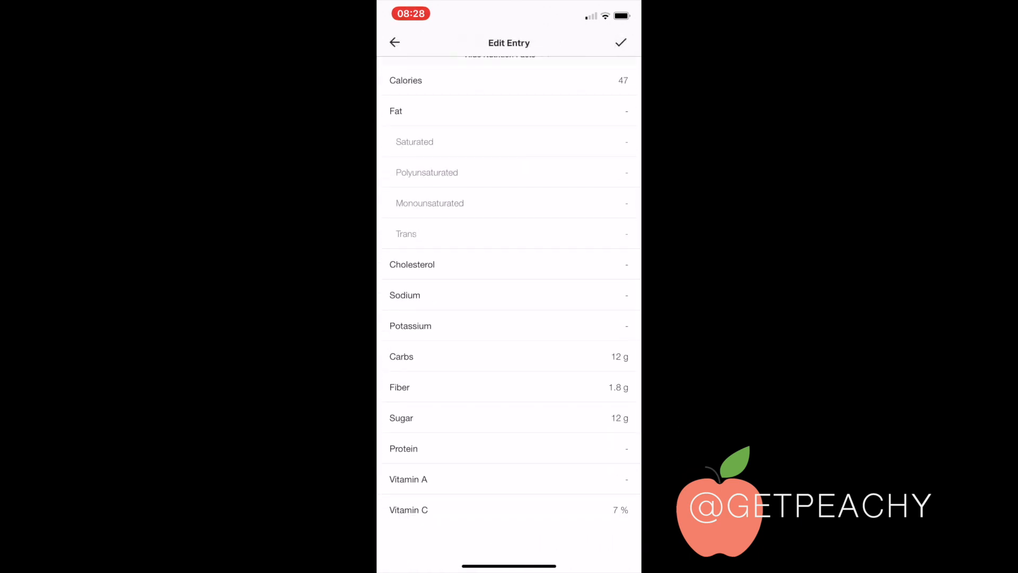
pyautogui.click(394, 42)
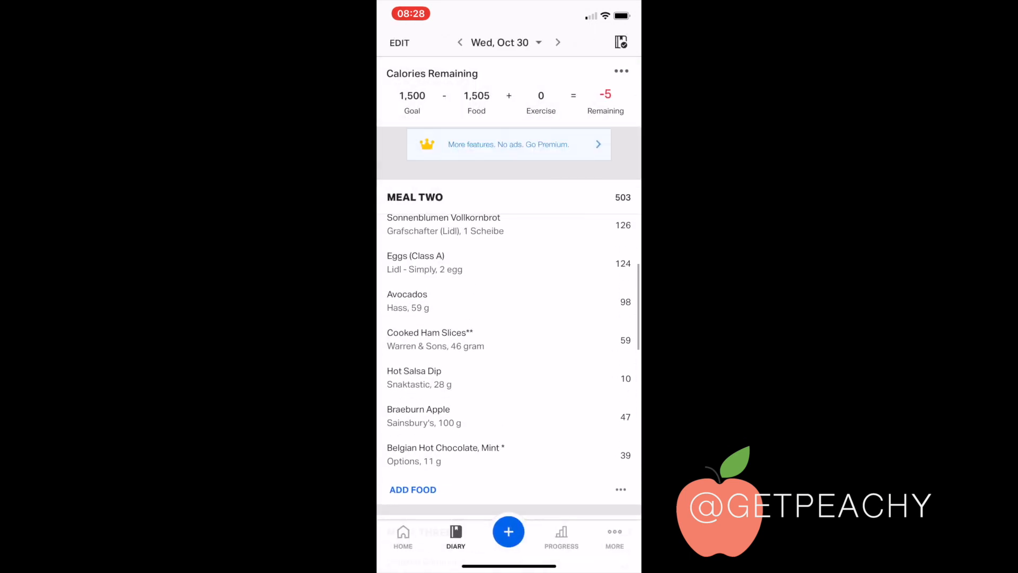
pyautogui.scroll(-3)
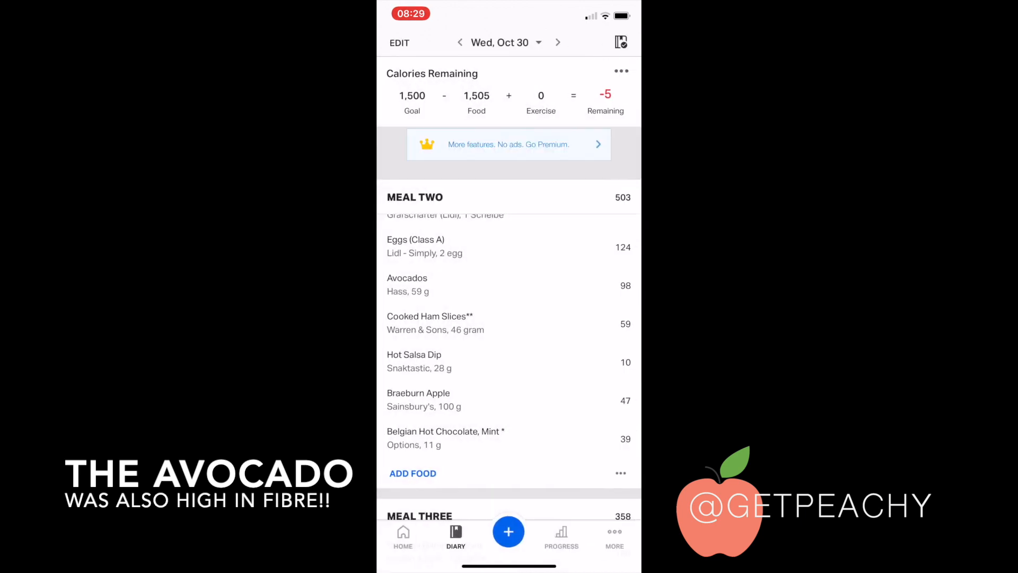
pyautogui.click(429, 323)
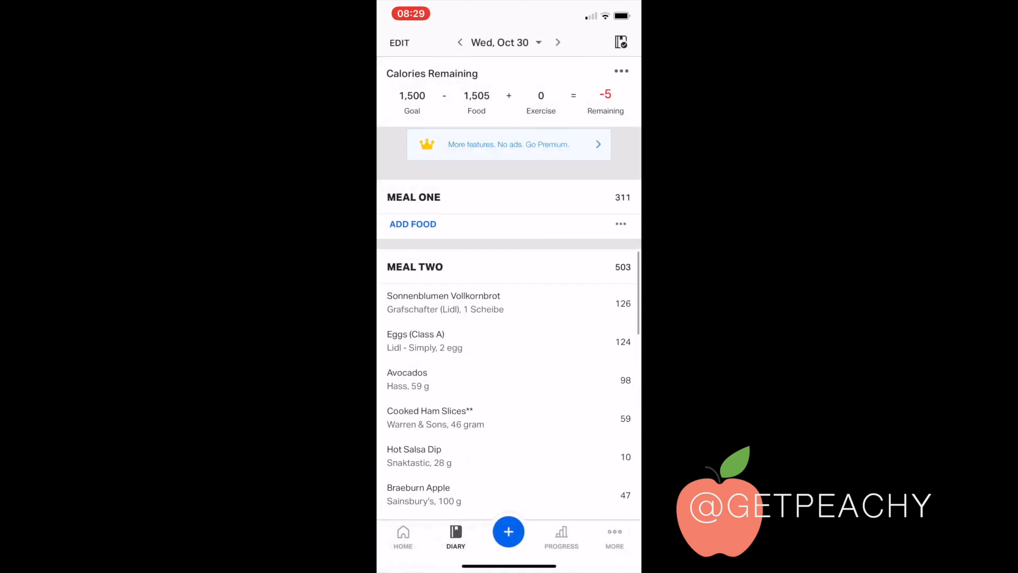
pyautogui.scroll(-3)
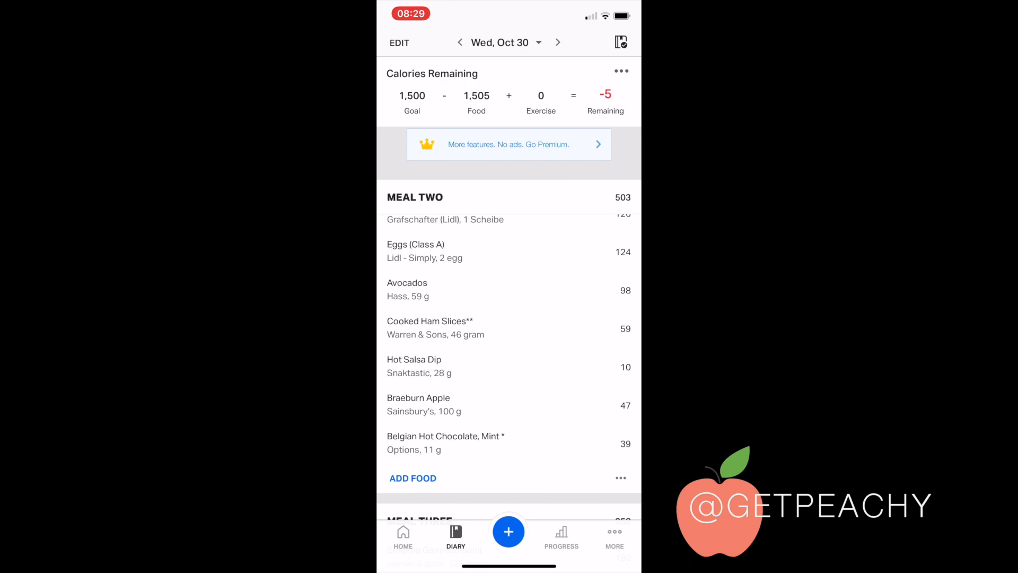
pyautogui.scroll(-3)
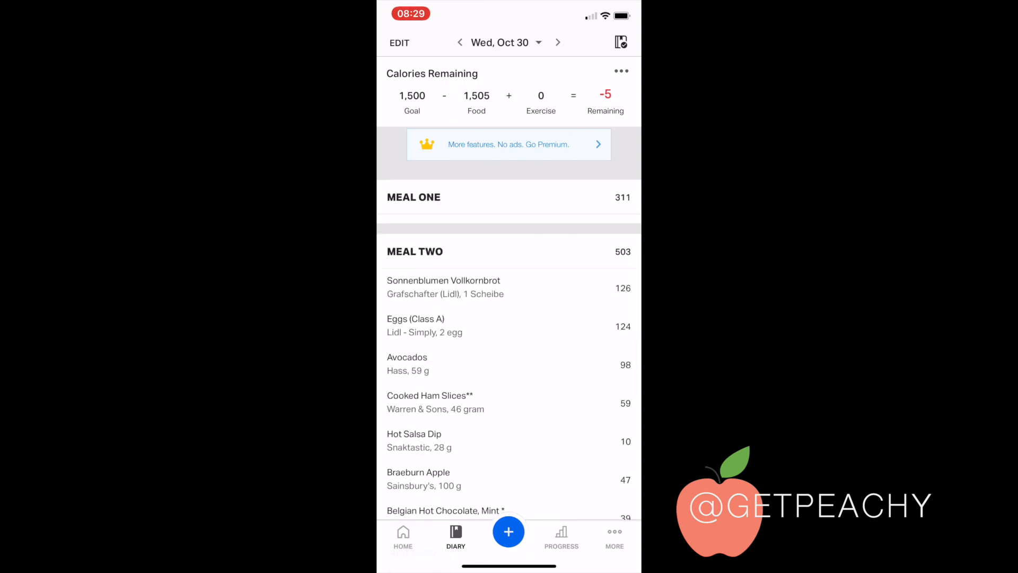
pyautogui.scroll(-3)
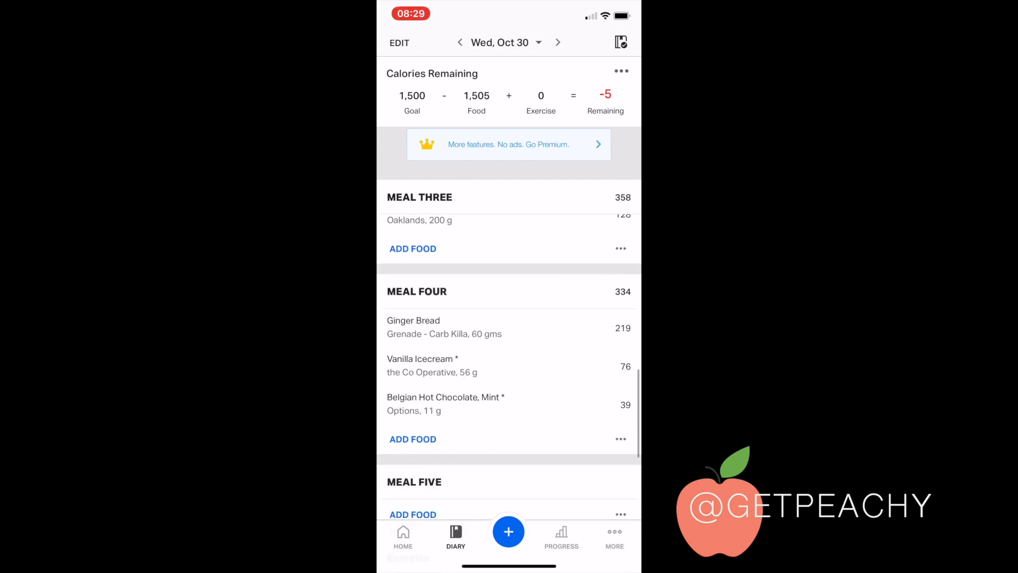
pyautogui.scroll(-3)
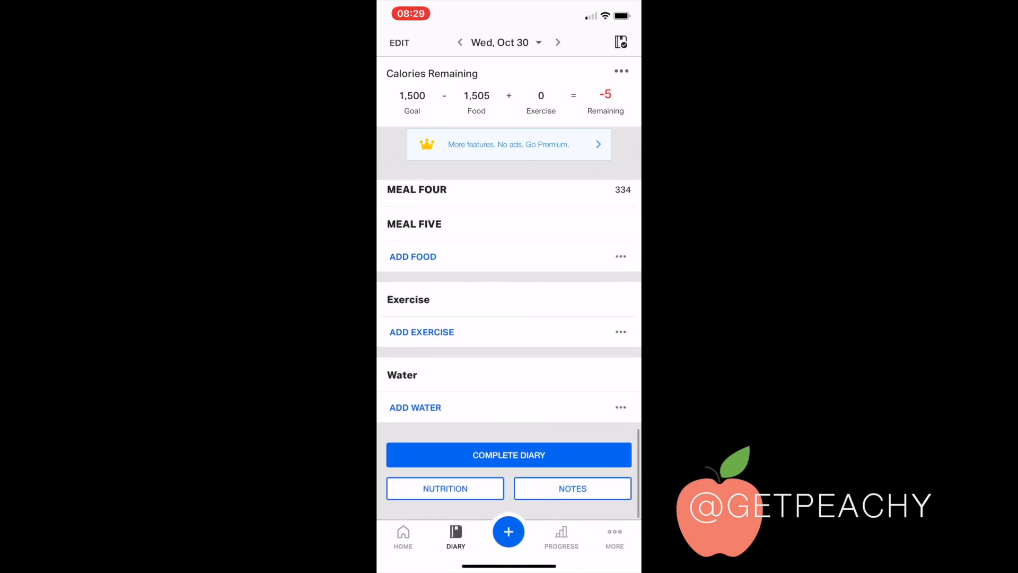
pyautogui.click(445, 488)
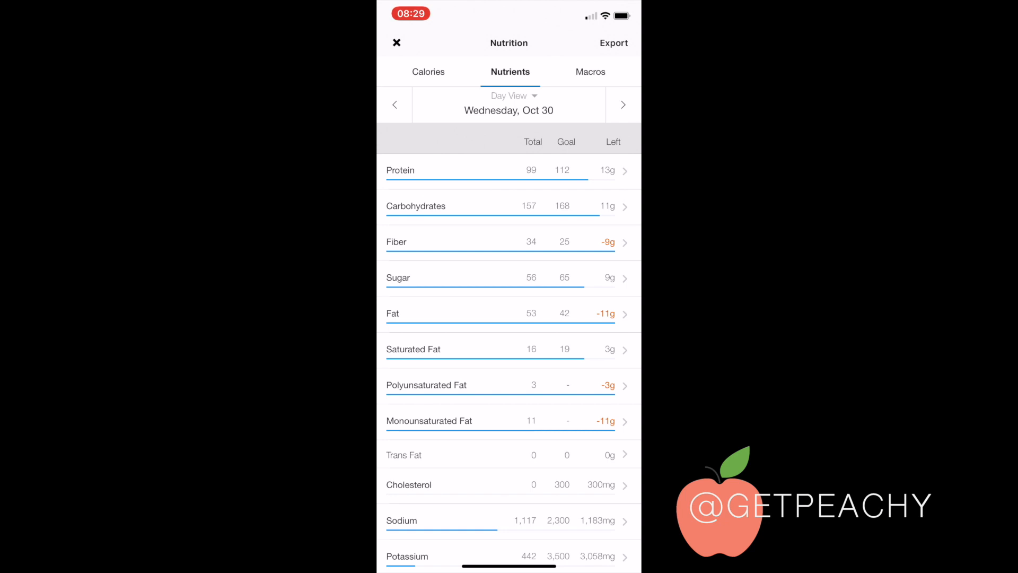
pyautogui.click(506, 241)
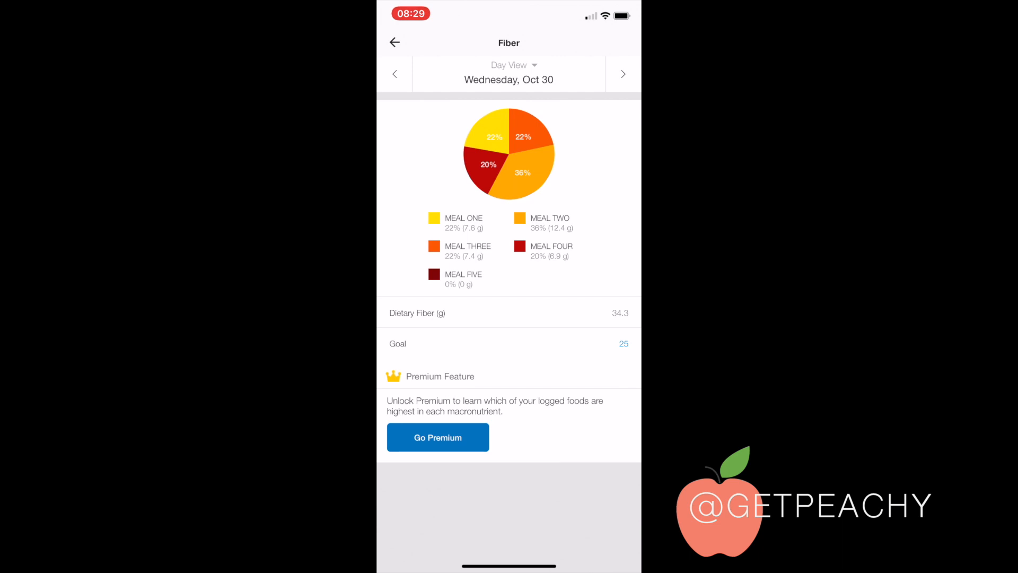
pyautogui.click(394, 42)
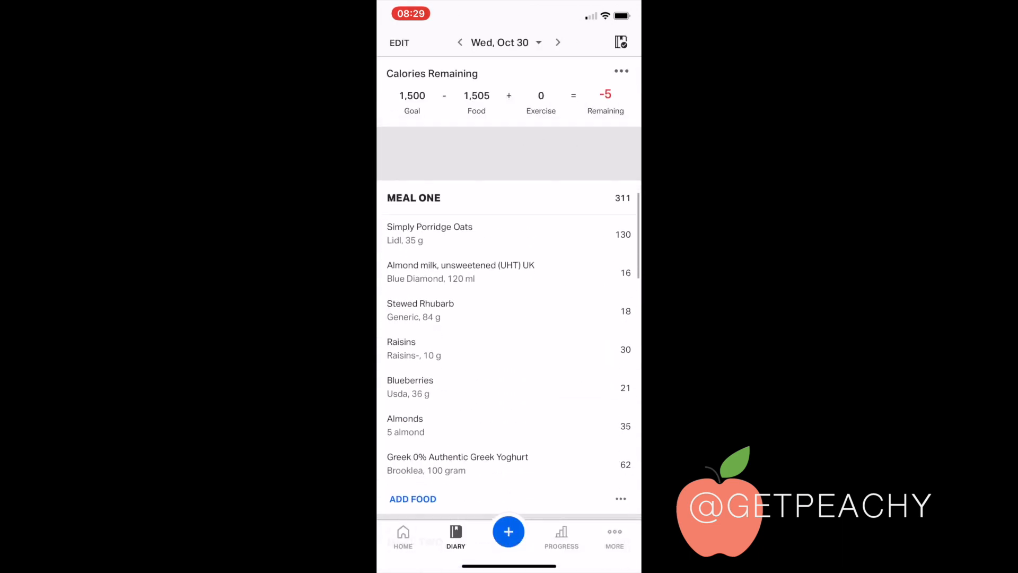
pyautogui.click(429, 232)
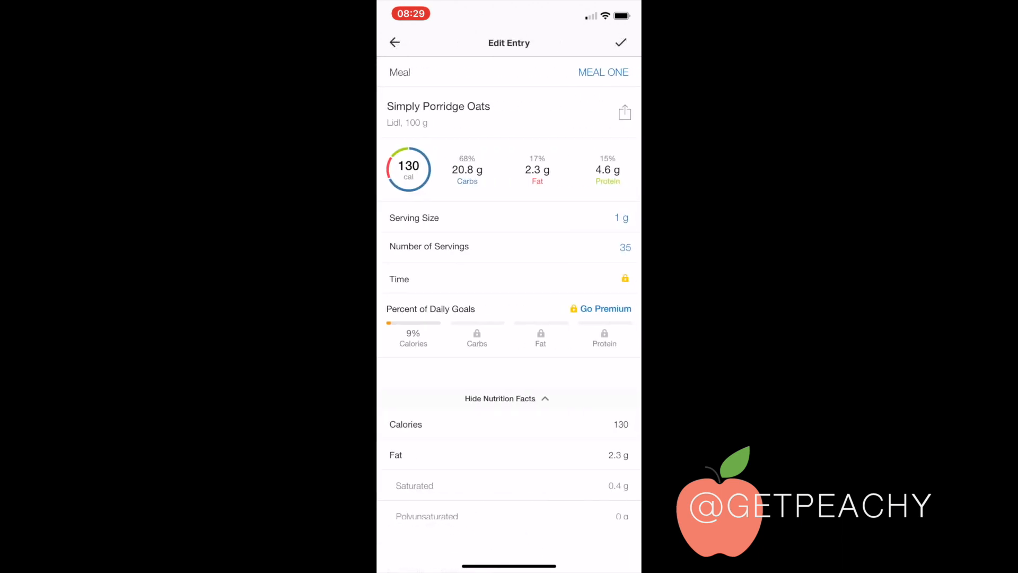
pyautogui.scroll(-3)
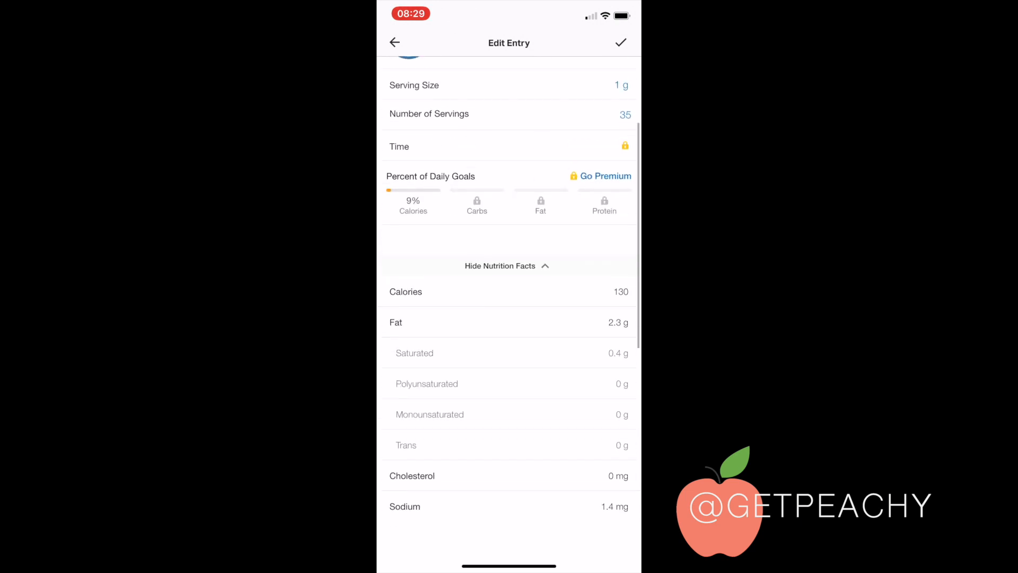
pyautogui.click(394, 42)
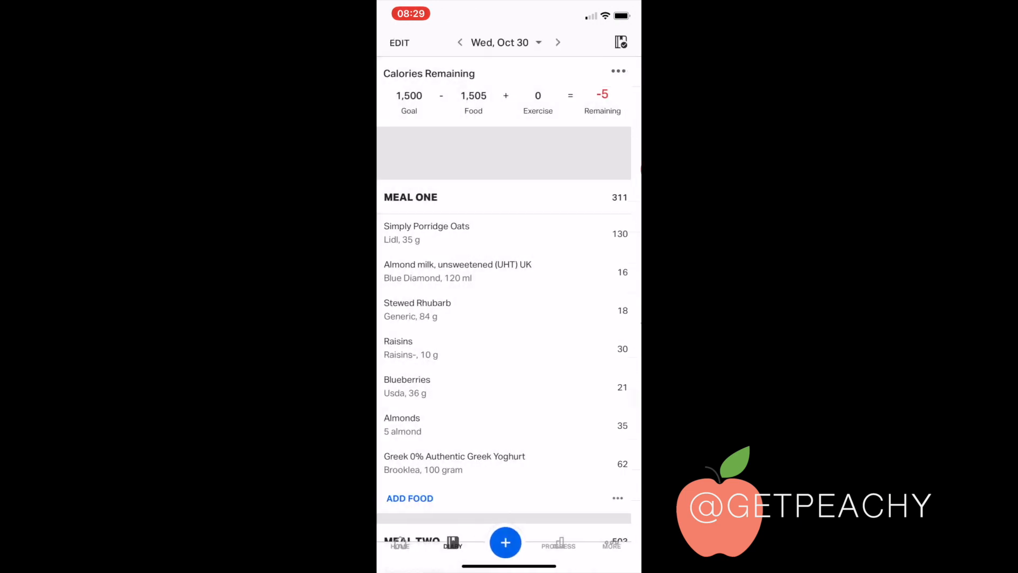